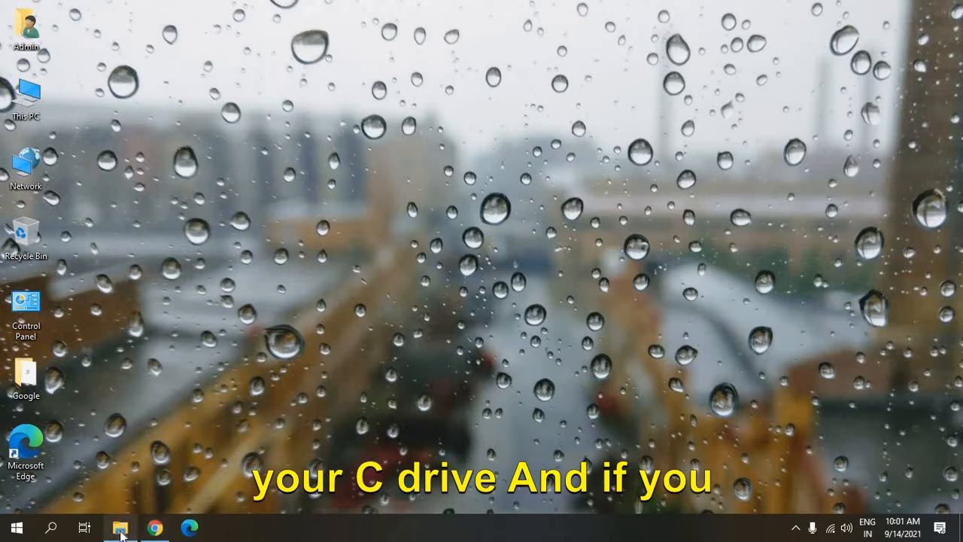
# Step: Show This PC's drives: C with 51.6 GB free of 83.9 GB and the nearly empty D volume
pyautogui.click(120, 526)
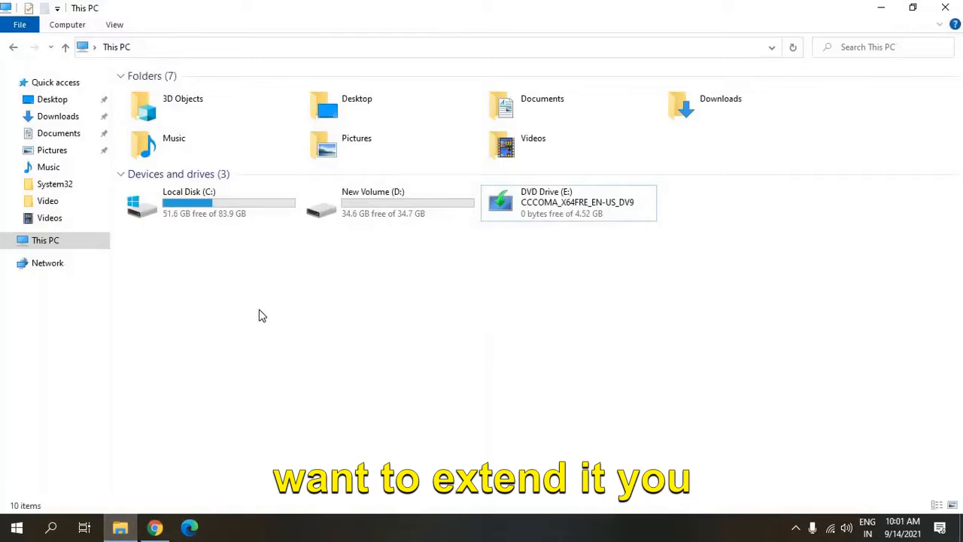
pyautogui.click(211, 203)
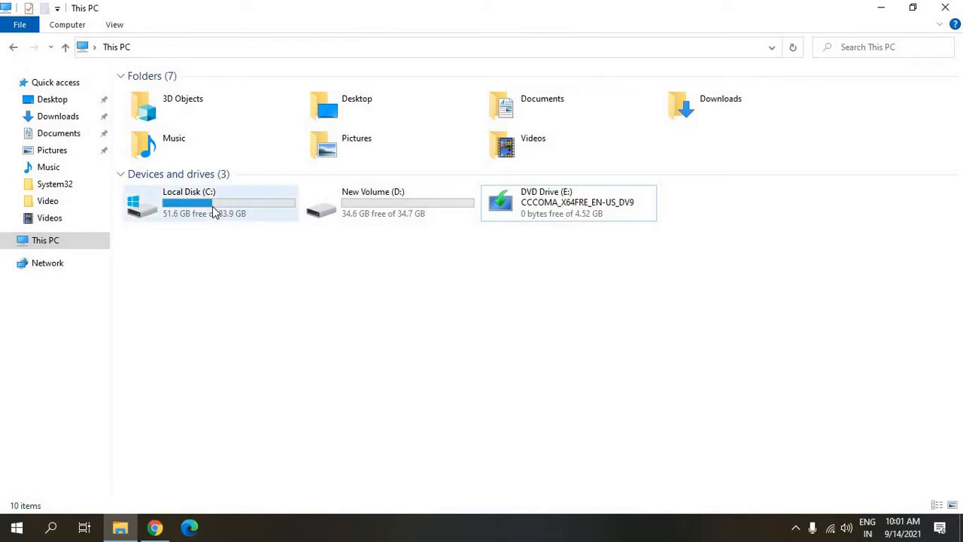
pyautogui.moveTo(238, 207)
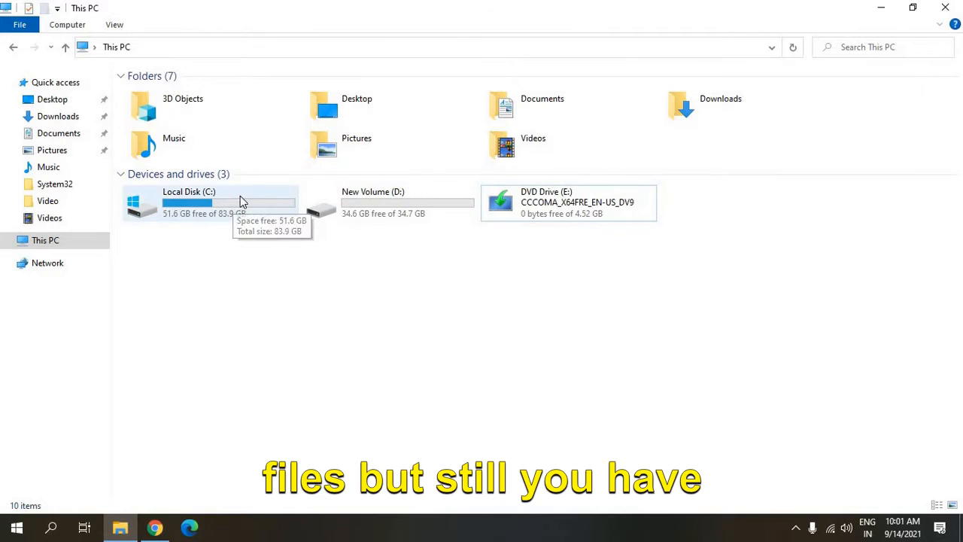
pyautogui.click(211, 203)
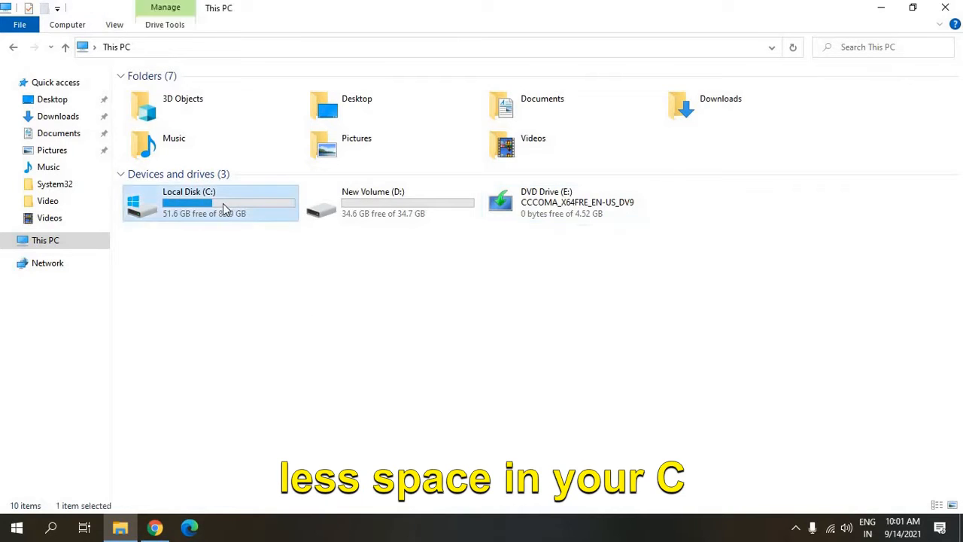
pyautogui.moveTo(331, 349)
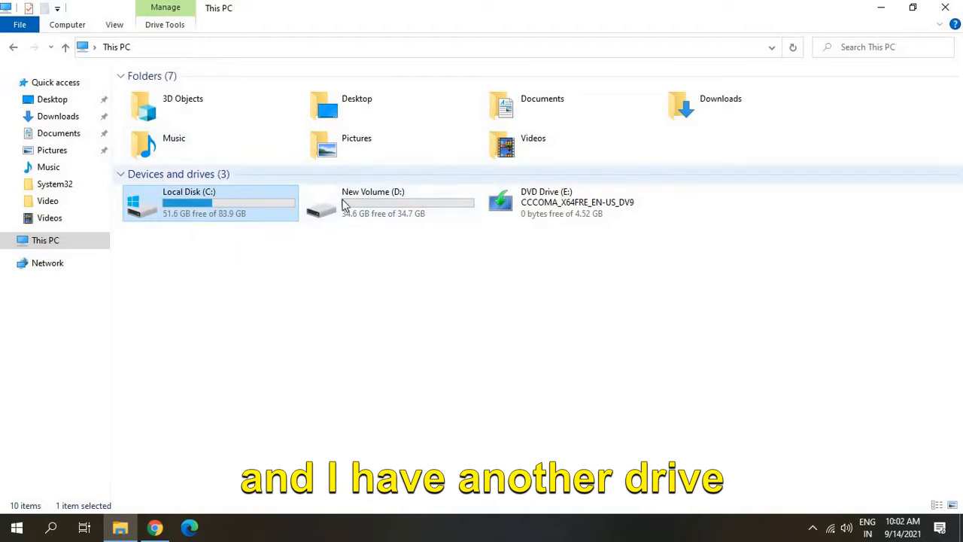
pyautogui.click(388, 202)
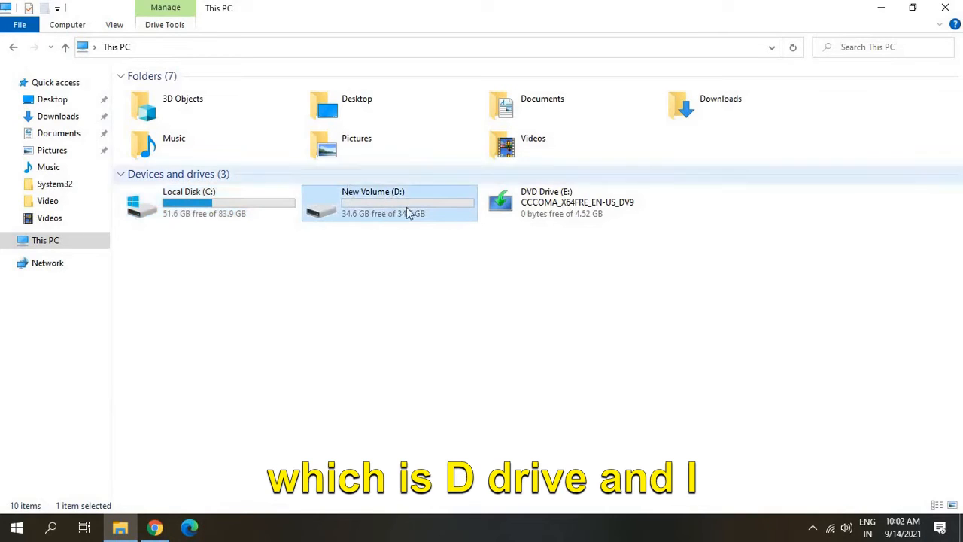
pyautogui.moveTo(409, 213)
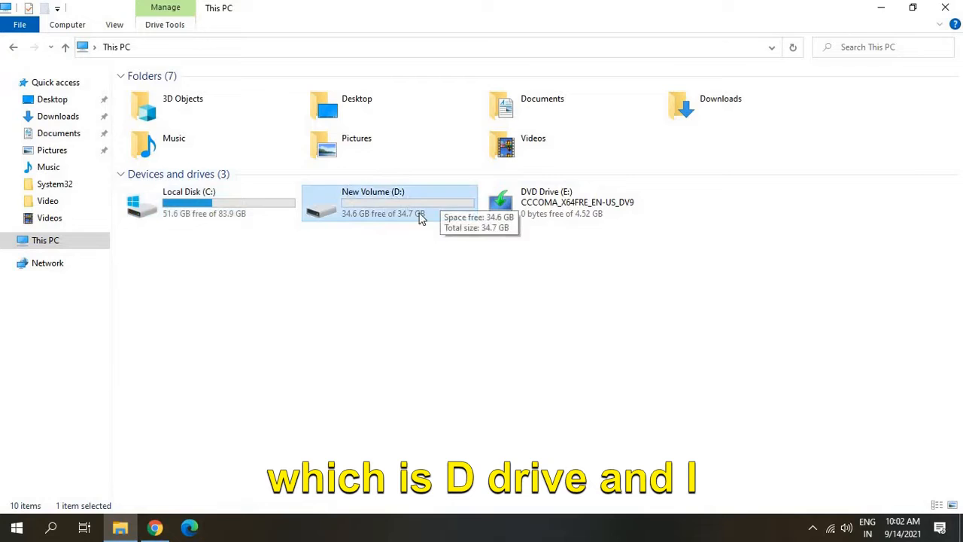
pyautogui.moveTo(439, 213)
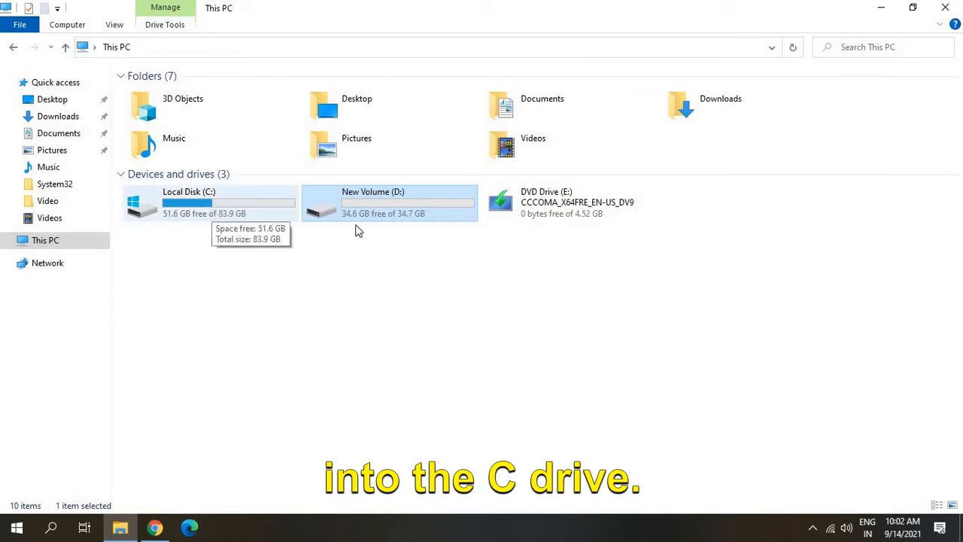
pyautogui.moveTo(343, 218)
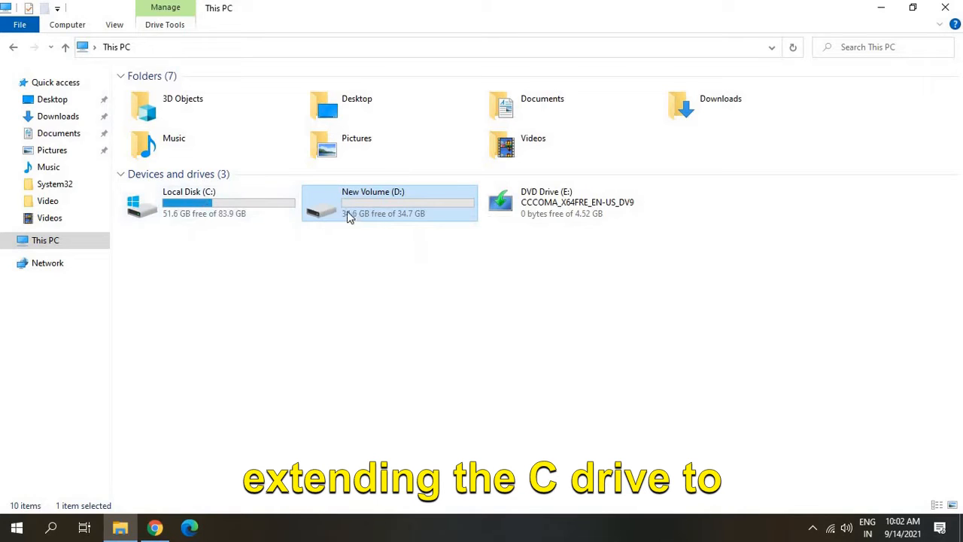
pyautogui.moveTo(353, 229)
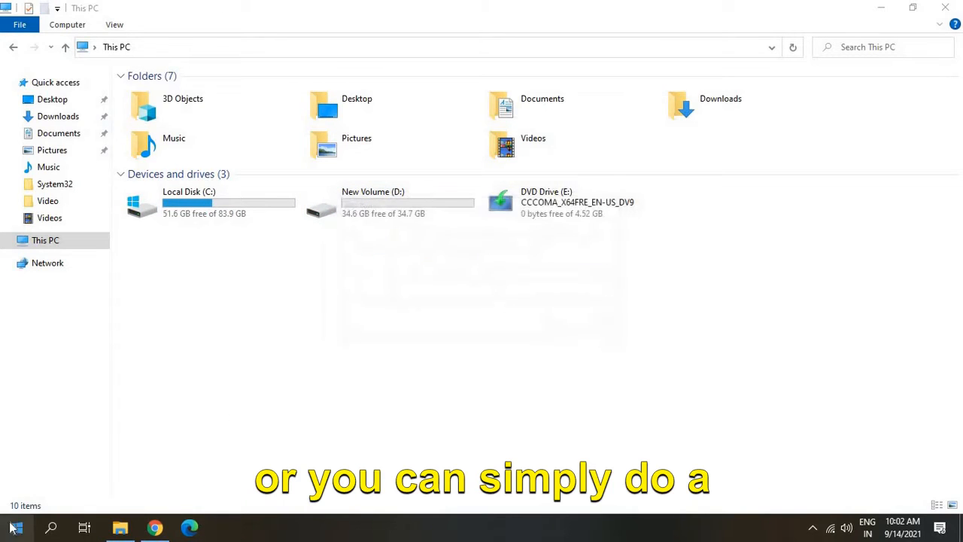
# Step: Launch Disk Management via the Run box with diskmgmt.msc, listing C (83.95 GB) and D (34.75 GB)
pyautogui.rightClick(15, 526)
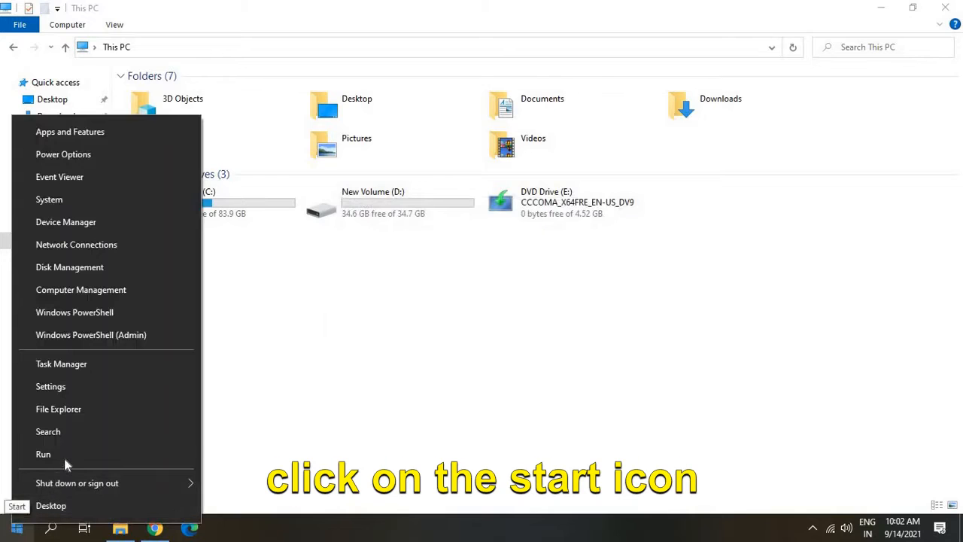
pyautogui.click(42, 454)
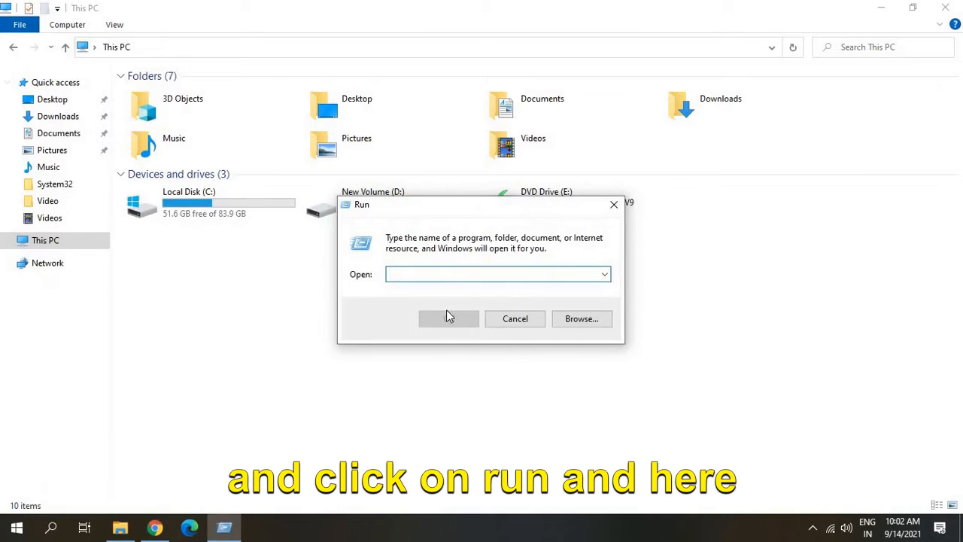
pyautogui.write('disk')
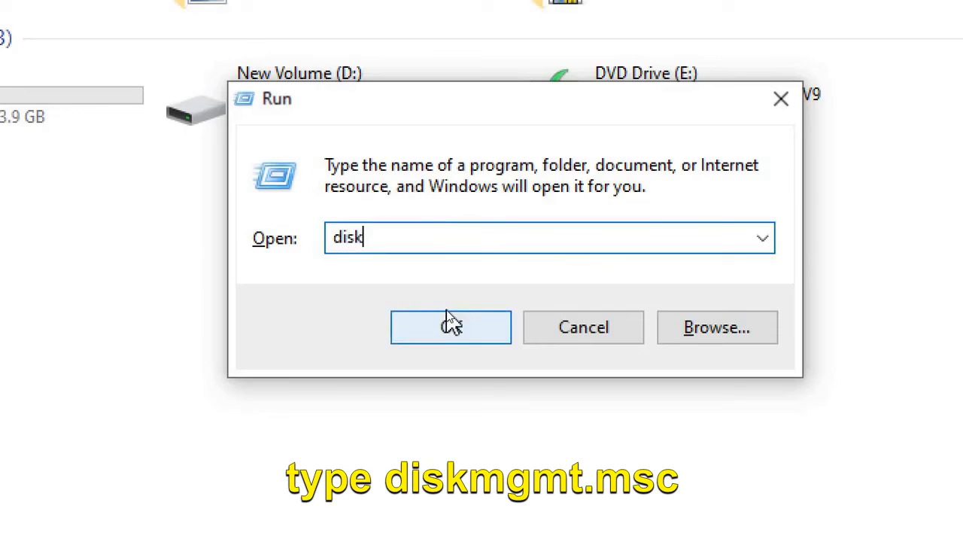
pyautogui.click(450, 326)
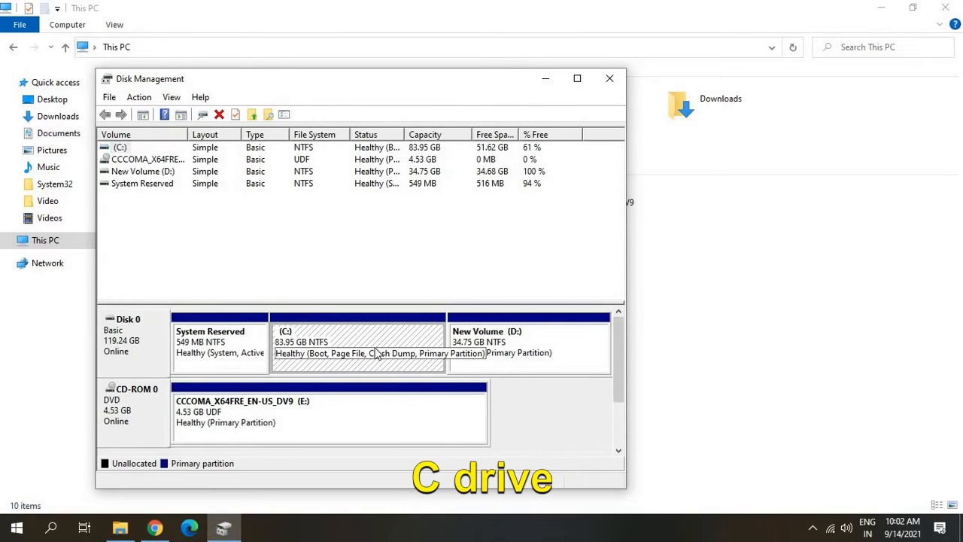
pyautogui.moveTo(540, 340)
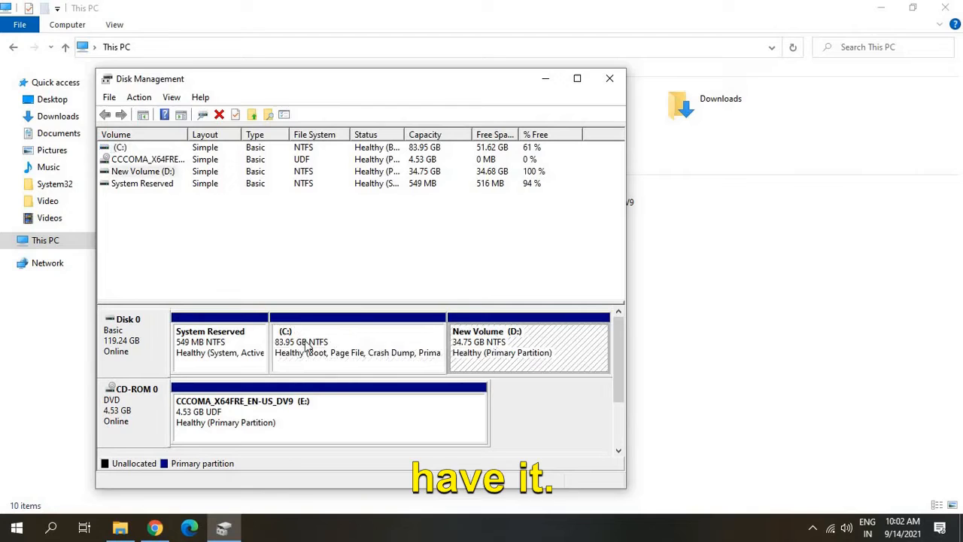
pyautogui.rightClick(358, 346)
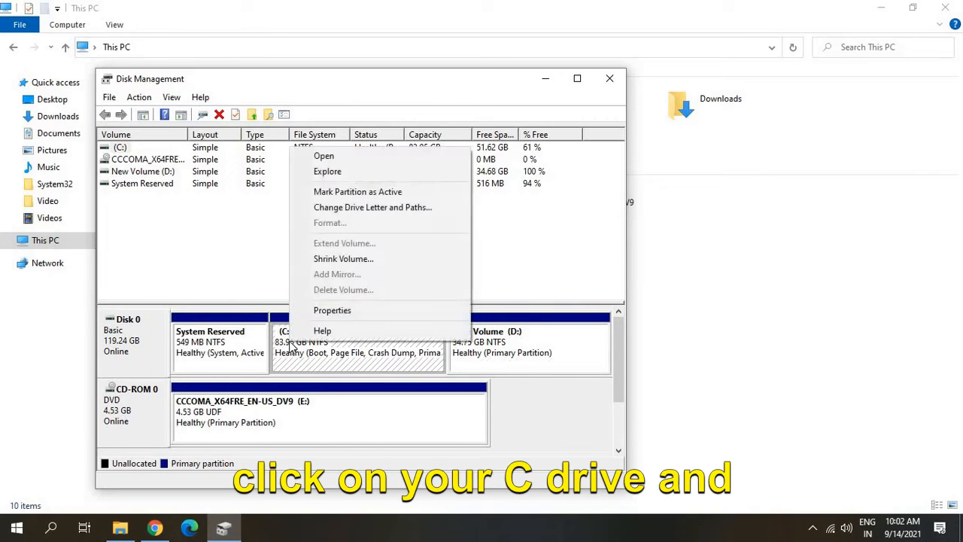
pyautogui.moveTo(322, 244)
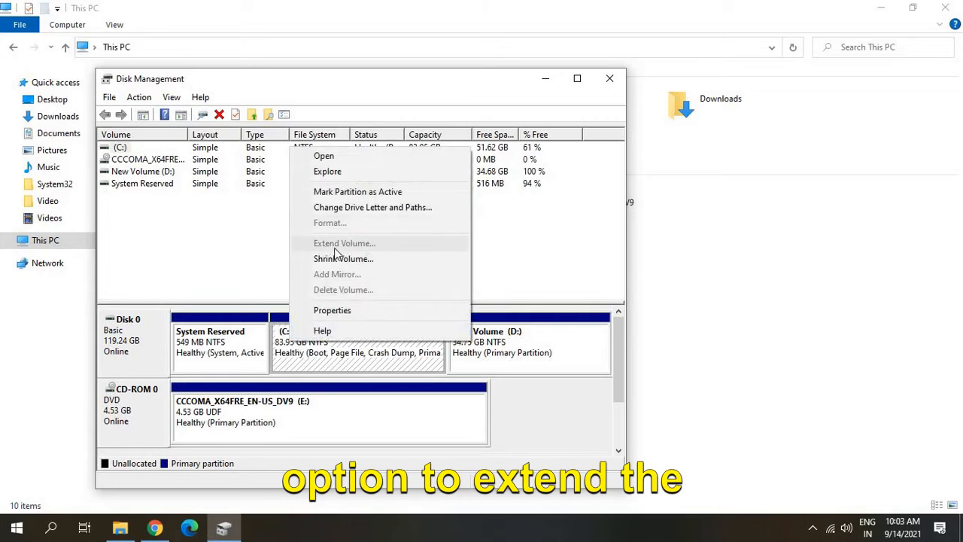
pyautogui.moveTo(349, 229)
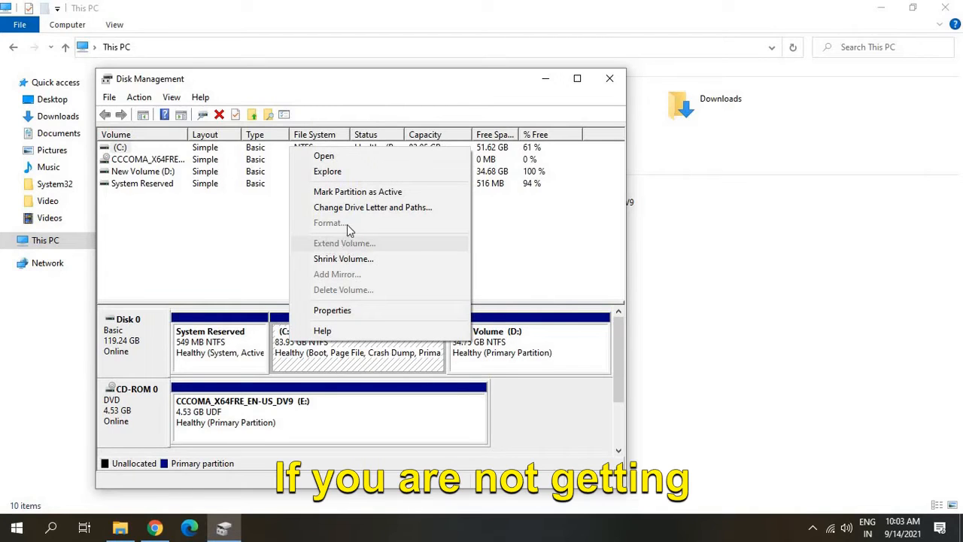
pyautogui.moveTo(418, 252)
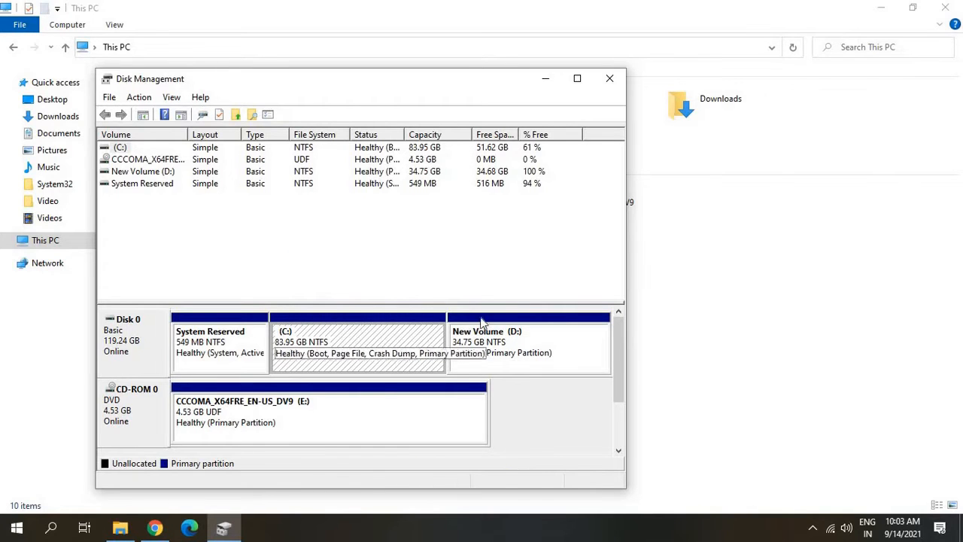
pyautogui.moveTo(373, 368)
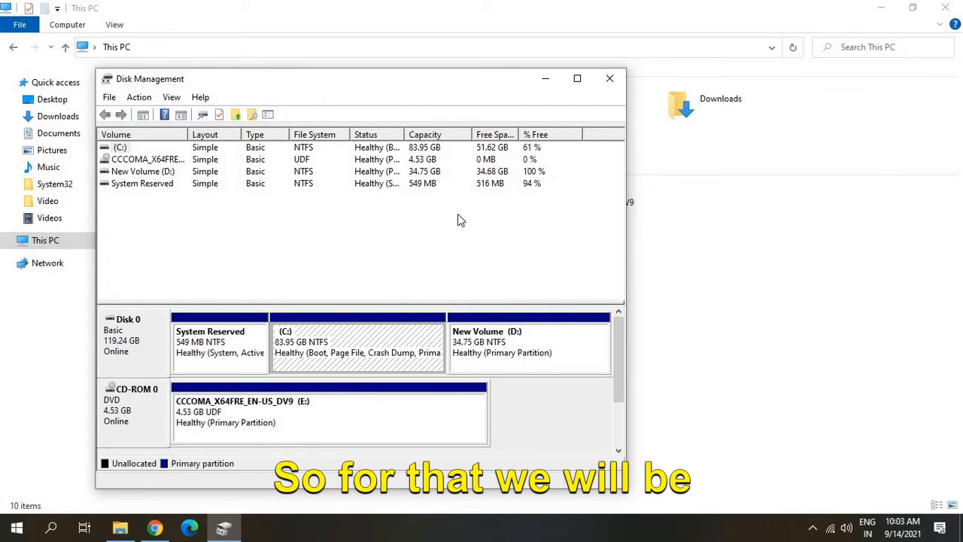
pyautogui.moveTo(714, 304)
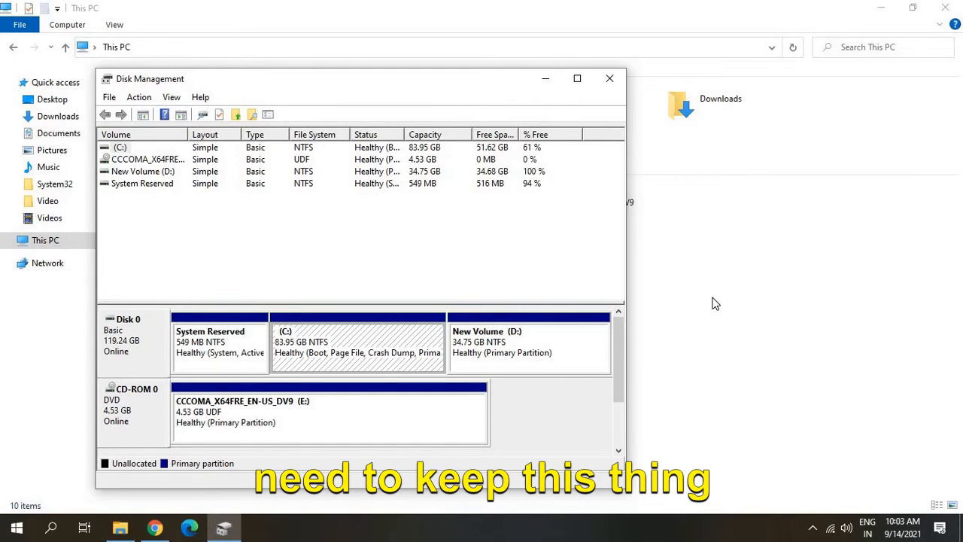
pyautogui.click(609, 78)
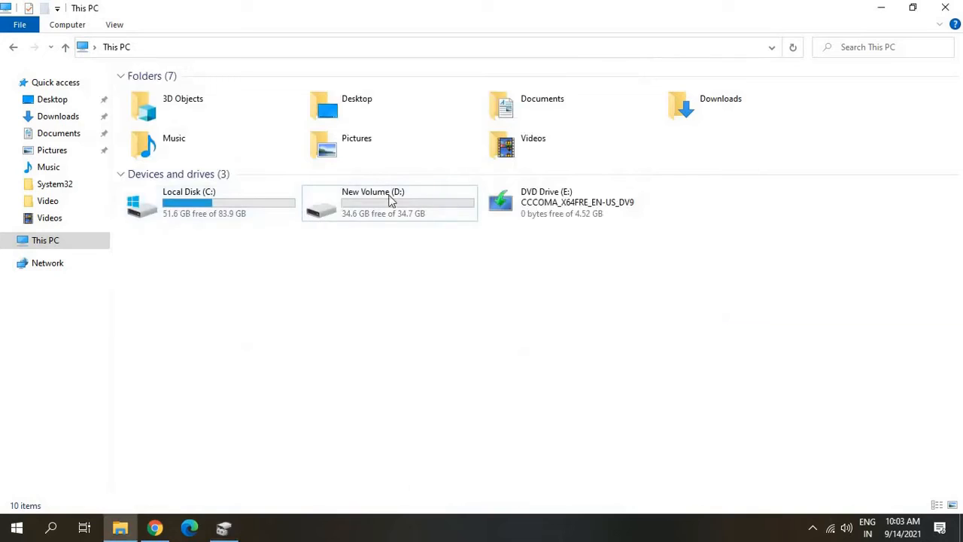
pyautogui.moveTo(406, 195)
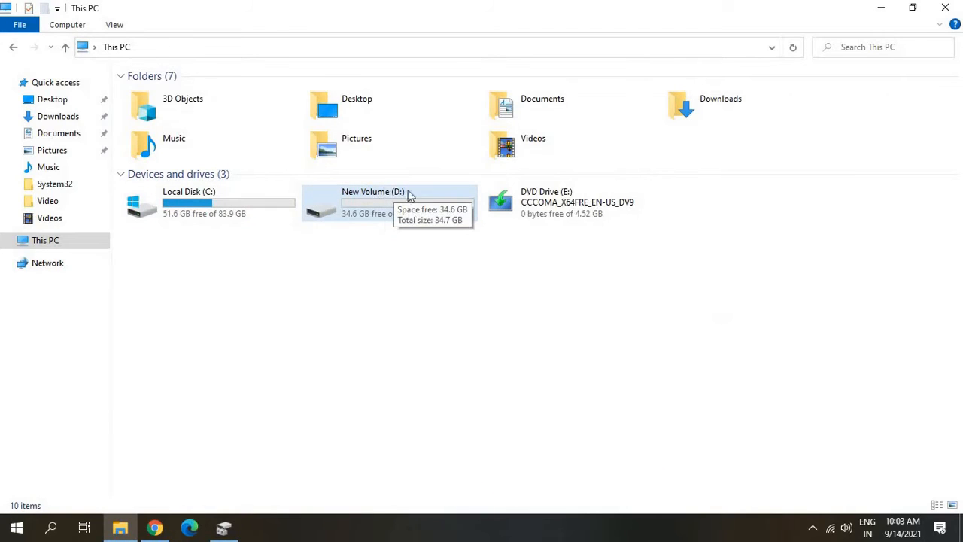
pyautogui.click(388, 204)
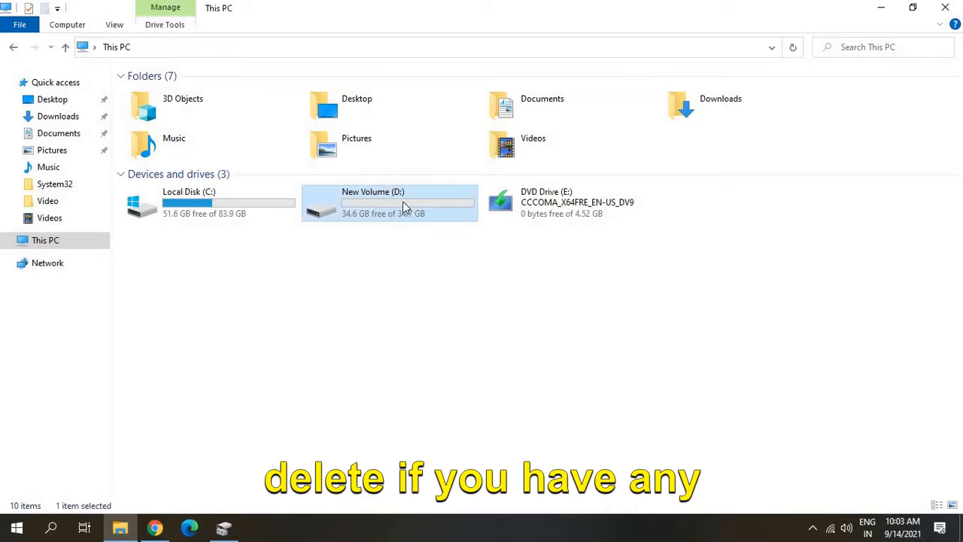
pyautogui.doubleClick(390, 203)
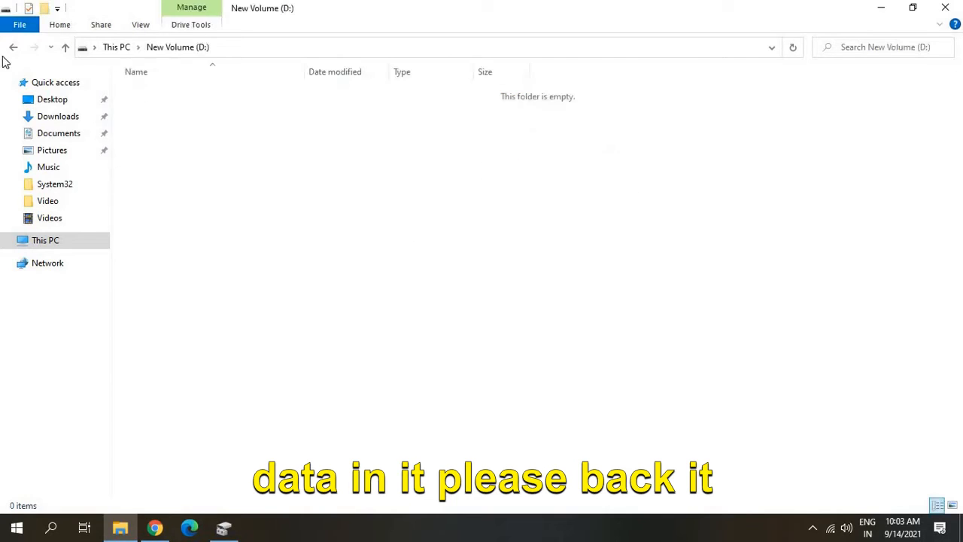
pyautogui.click(12, 47)
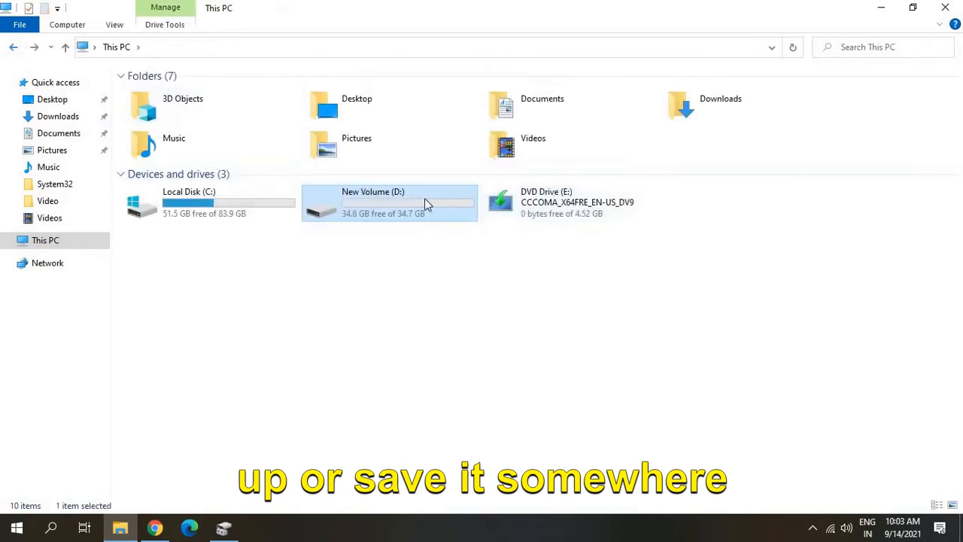
pyautogui.moveTo(376, 267)
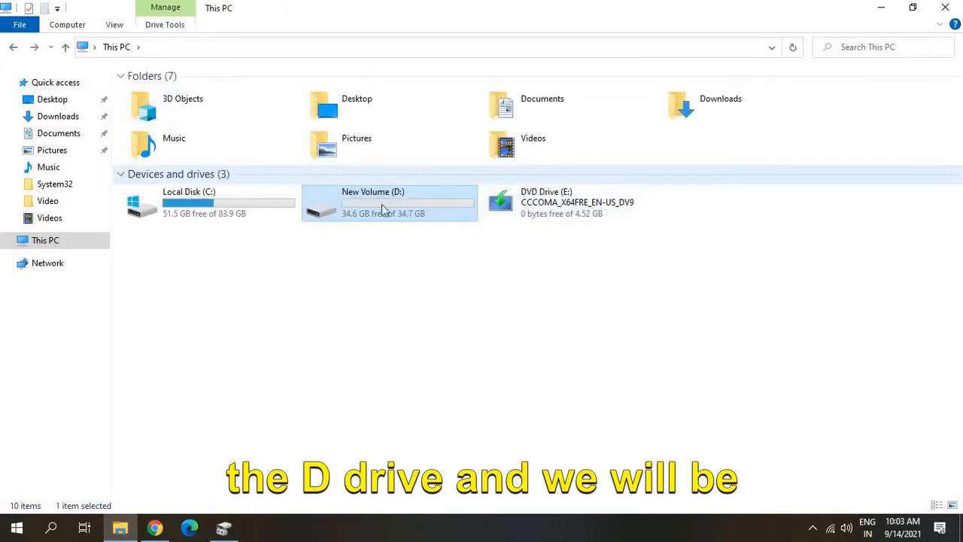
pyautogui.moveTo(427, 178)
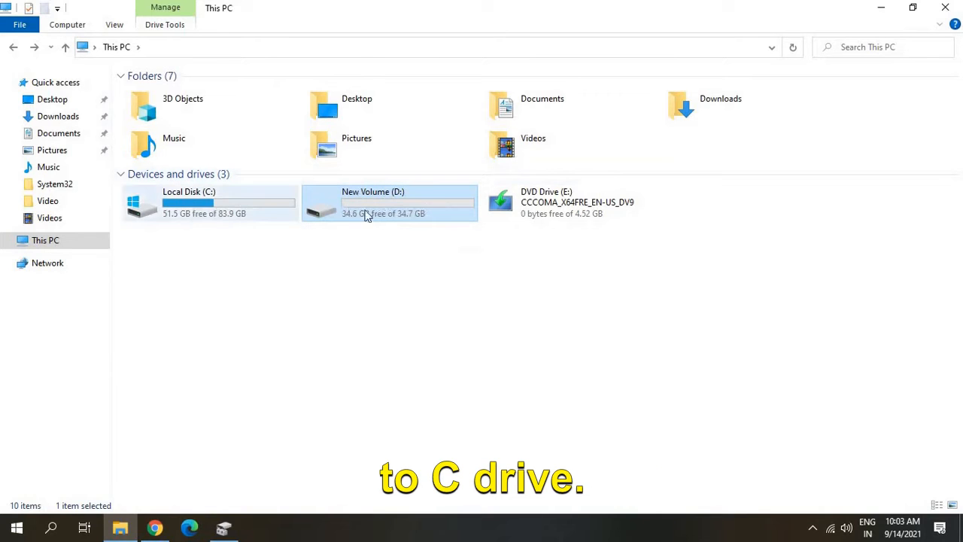
pyautogui.moveTo(406, 207)
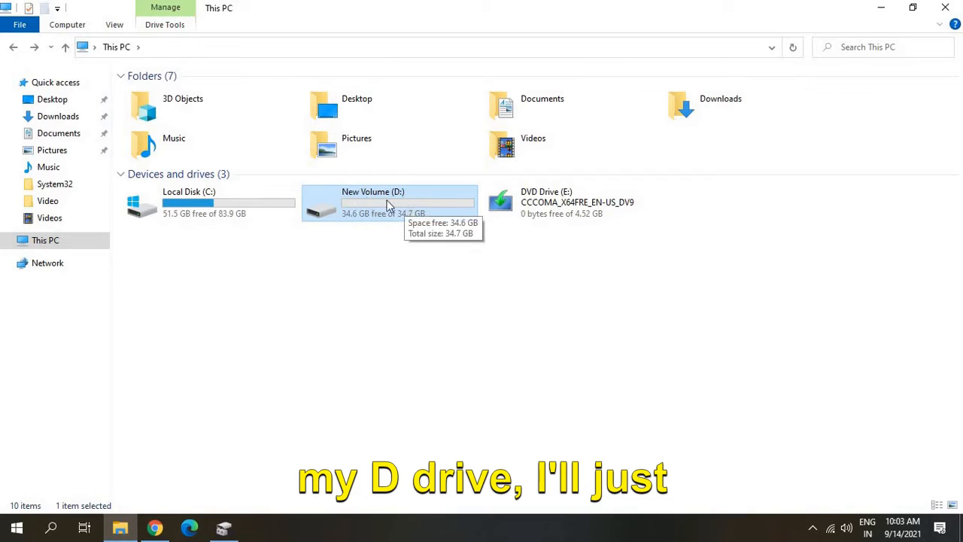
pyautogui.moveTo(353, 108)
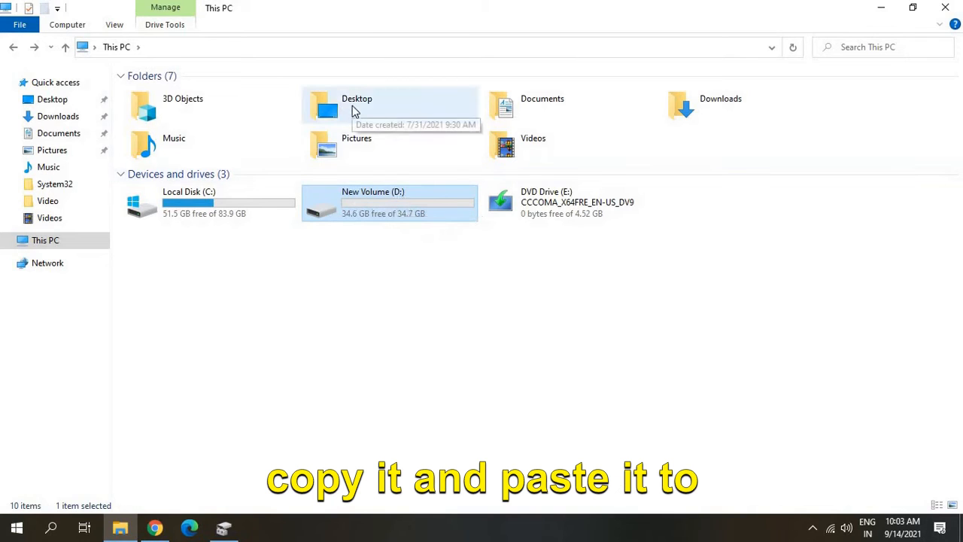
pyautogui.moveTo(217, 167)
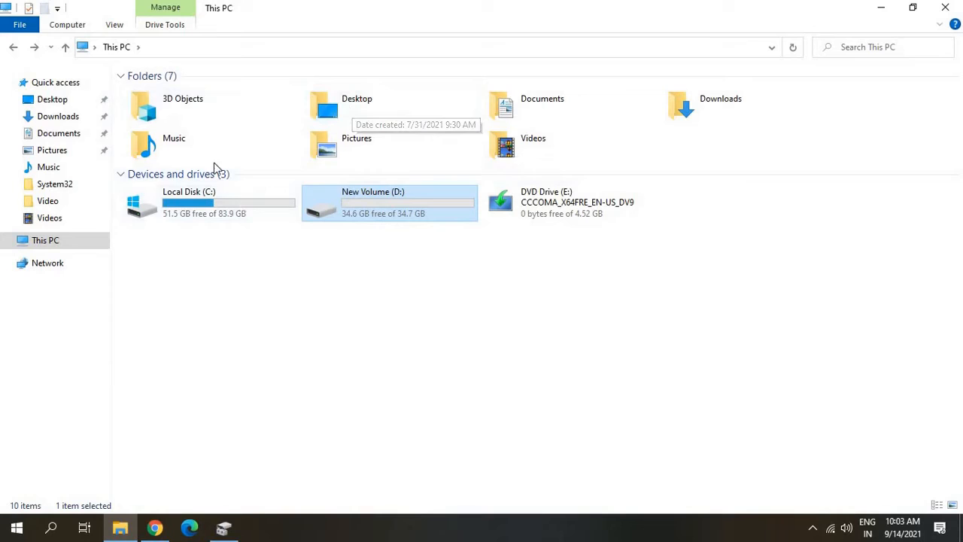
pyautogui.moveTo(399, 218)
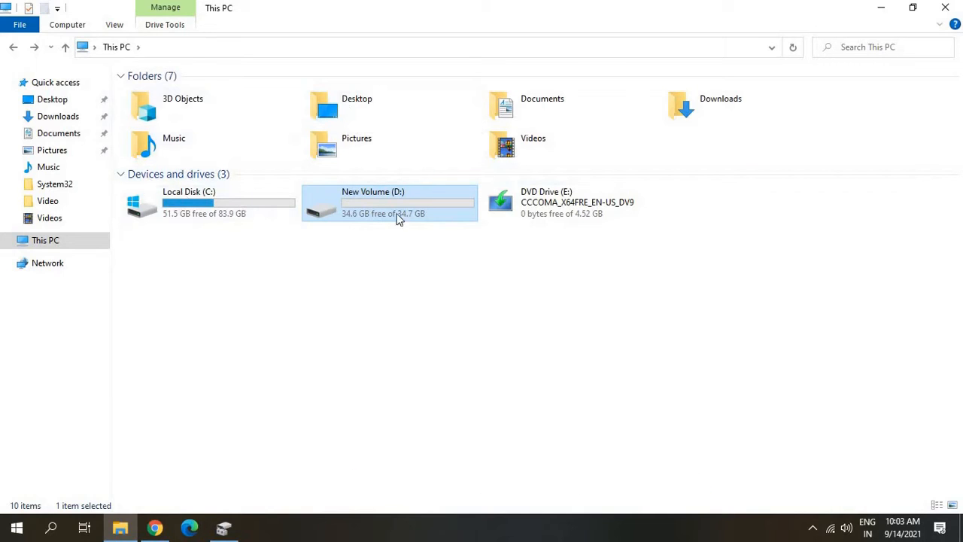
pyautogui.moveTo(409, 214)
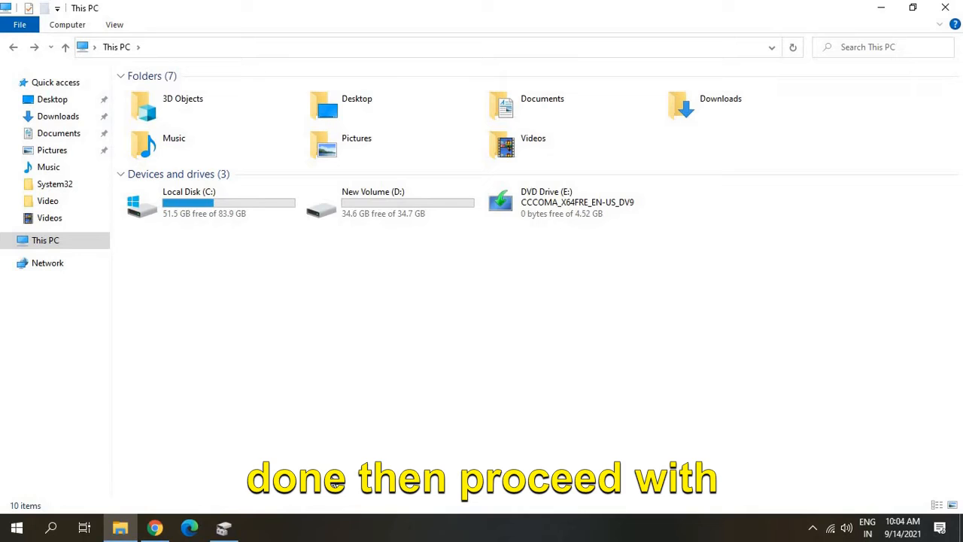
pyautogui.click(222, 526)
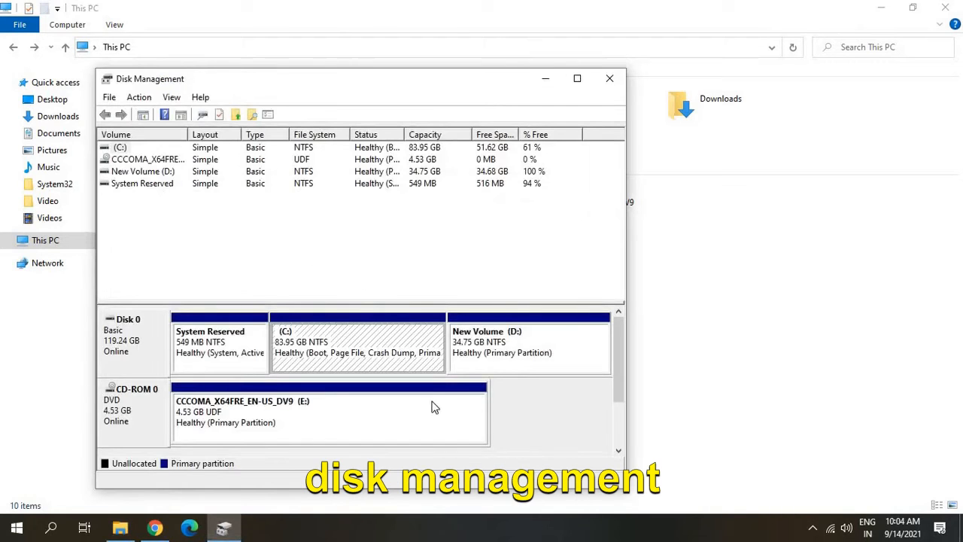
# Step: Delete New Volume (D:) and confirm, leaving 34.76 GB unallocated on Disk 0
pyautogui.click(527, 343)
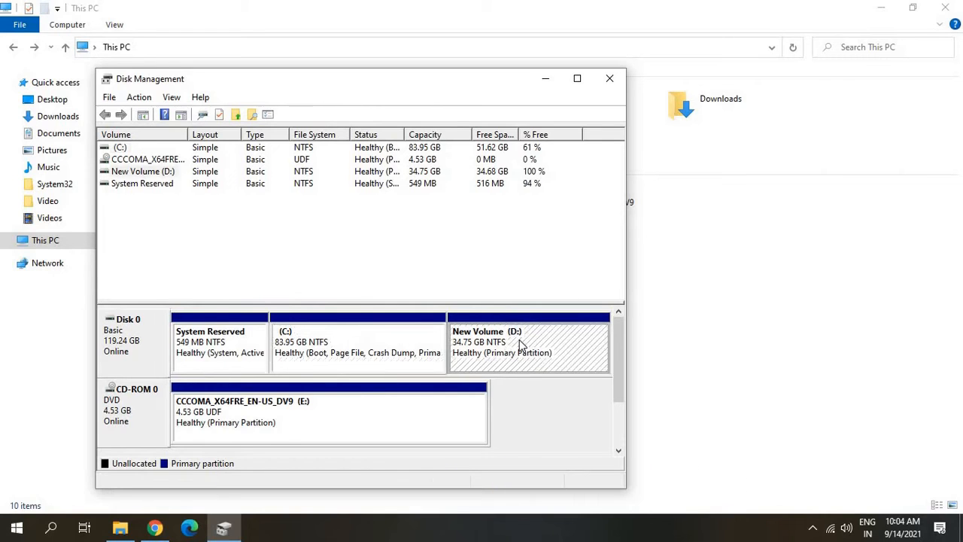
pyautogui.rightClick(527, 343)
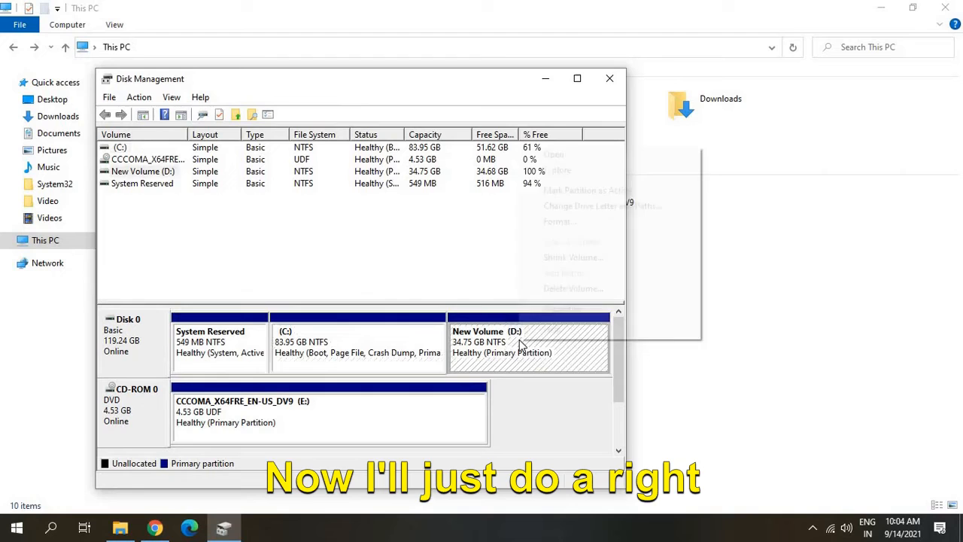
pyautogui.rightClick(527, 343)
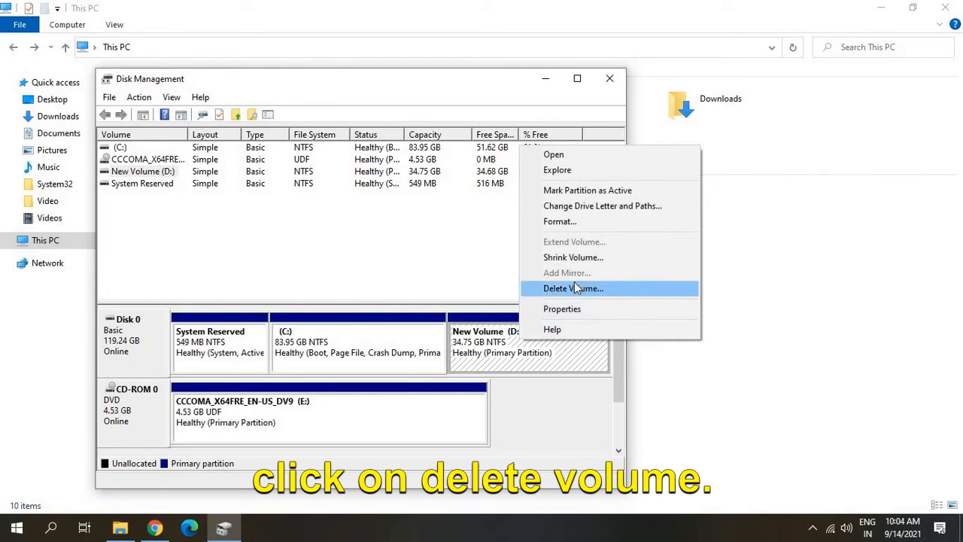
pyautogui.click(572, 289)
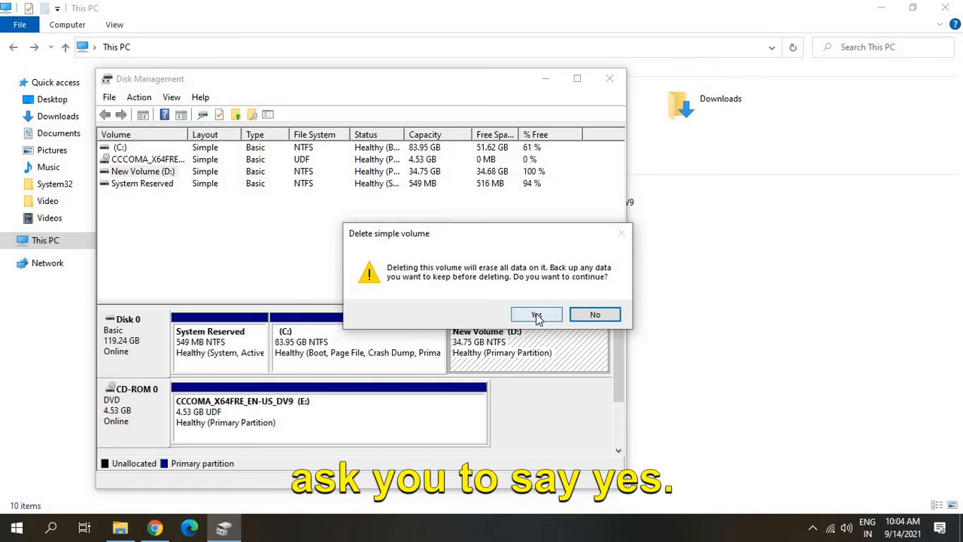
pyautogui.click(536, 315)
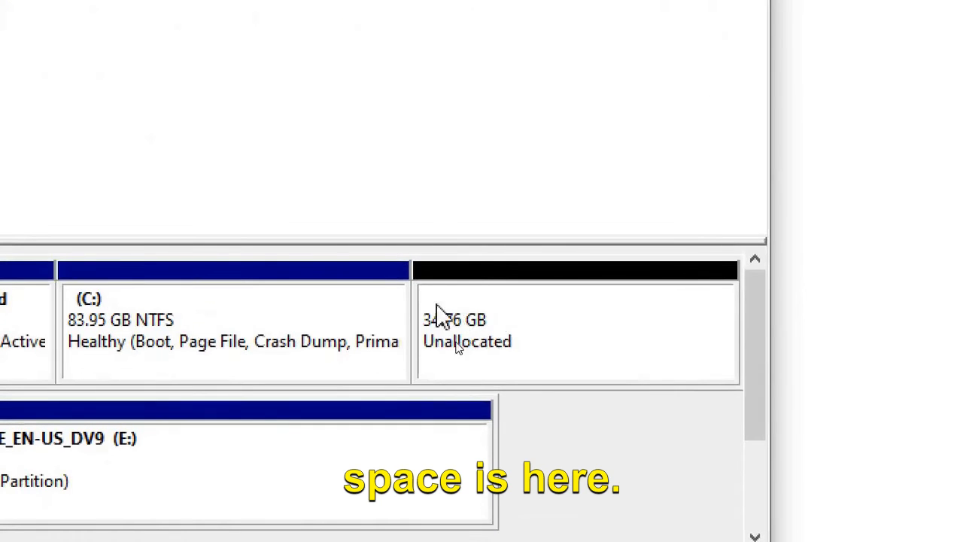
pyautogui.moveTo(511, 316)
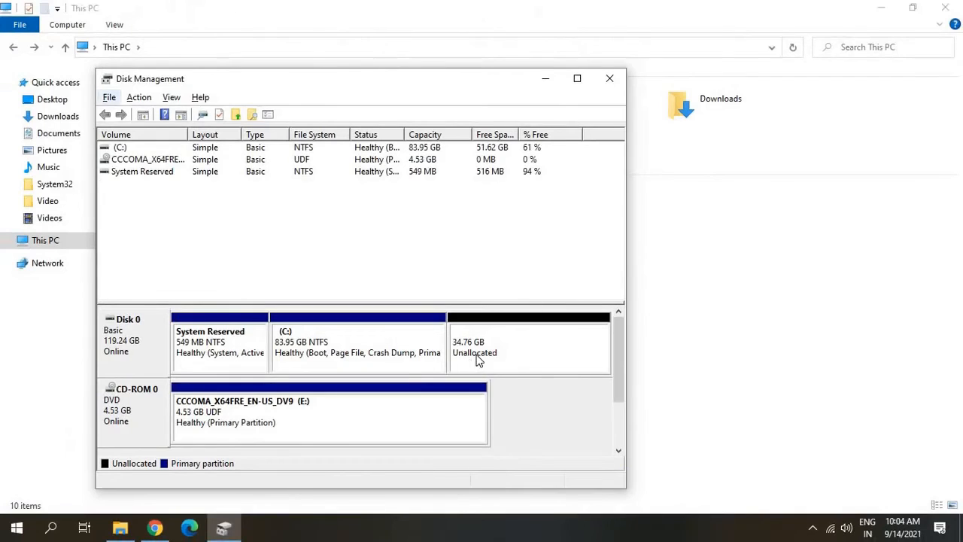
pyautogui.moveTo(295, 353)
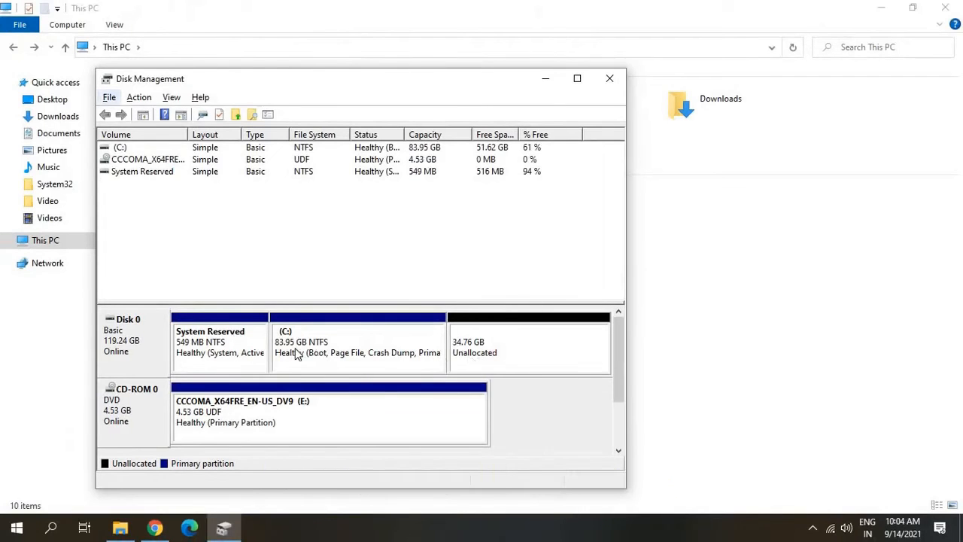
# Step: Extend C through the Extend Volume Wizard with all available space, growing it to 118.70 GB
pyautogui.rightClick(358, 346)
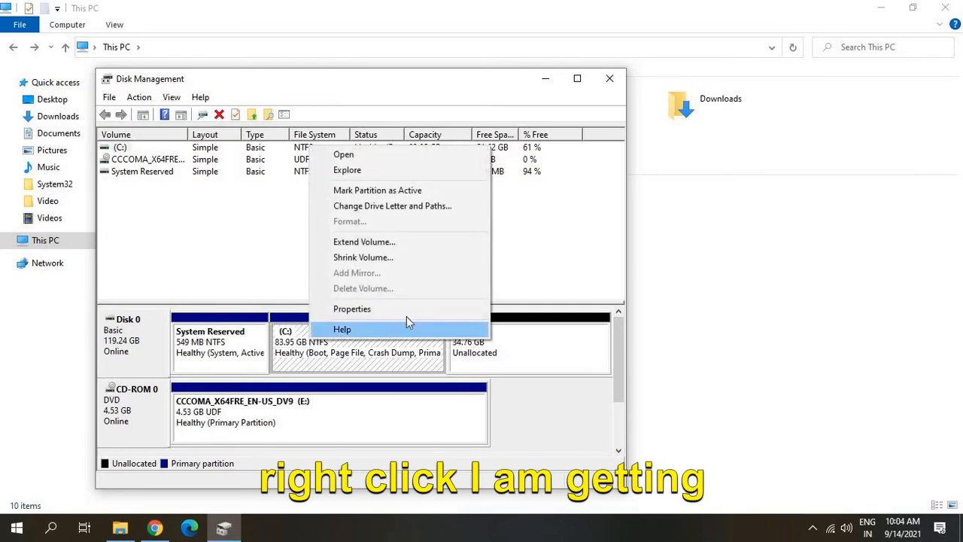
pyautogui.moveTo(364, 241)
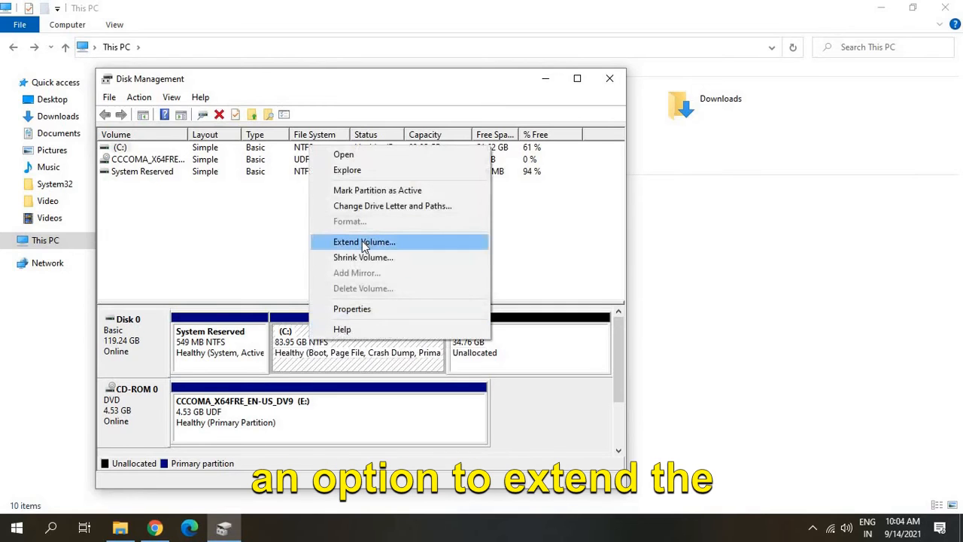
pyautogui.moveTo(383, 248)
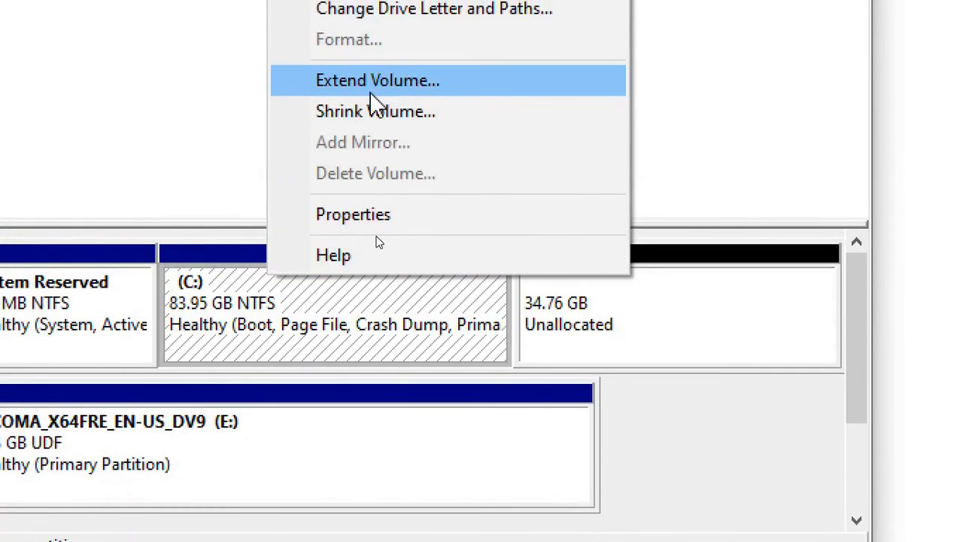
pyautogui.click(376, 80)
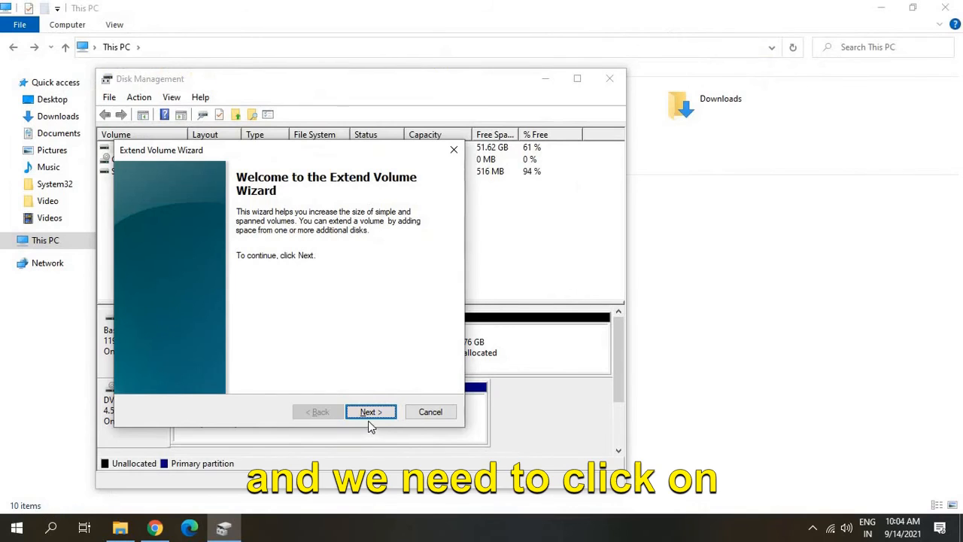
pyautogui.click(370, 412)
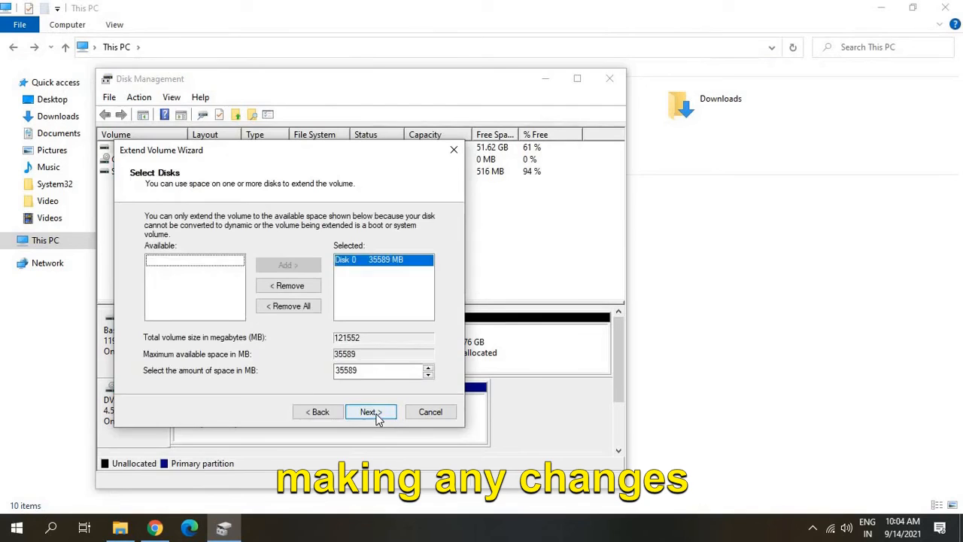
pyautogui.click(367, 412)
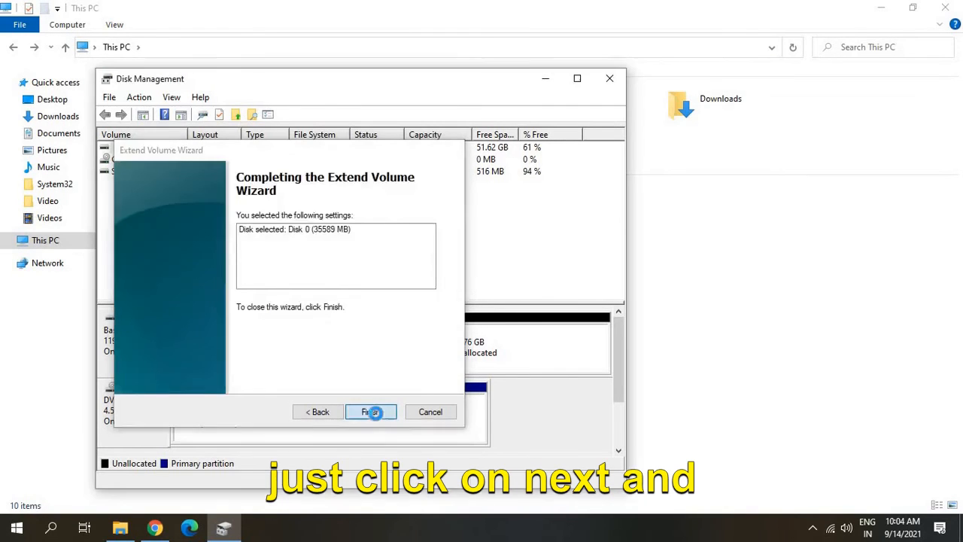
pyautogui.click(370, 412)
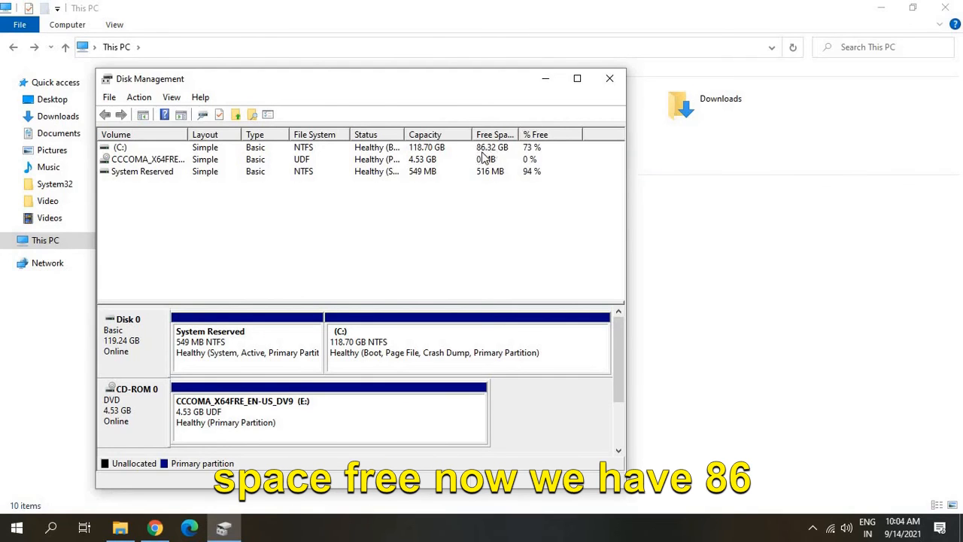
# Step: Refresh This PC so Local Disk (C:) reports 86.3 GB free of 118 GB with D gone
pyautogui.click(609, 78)
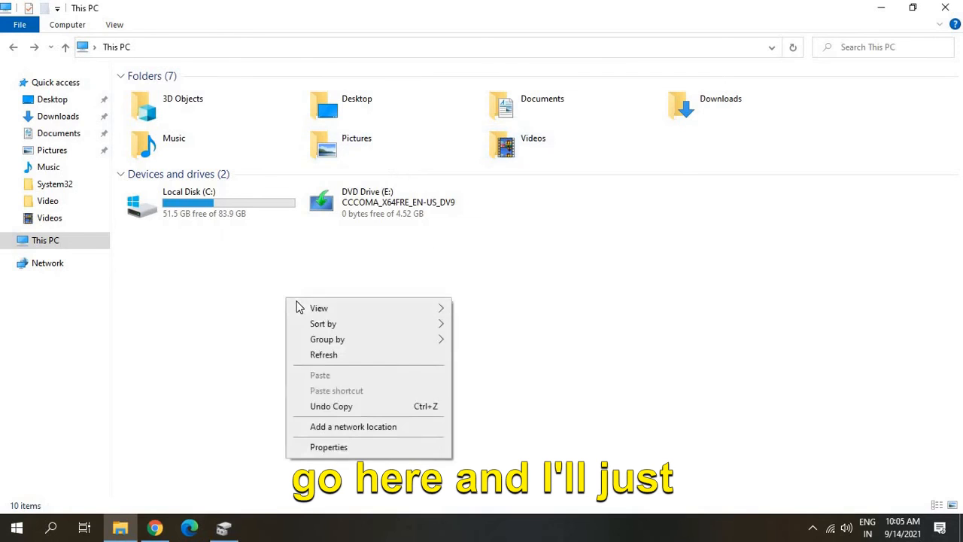
pyautogui.click(323, 355)
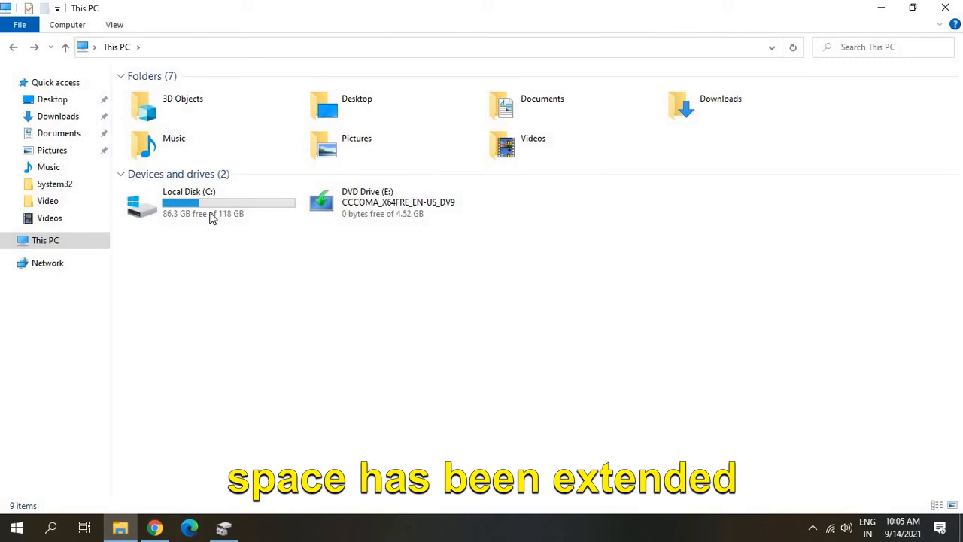
pyautogui.moveTo(370, 427)
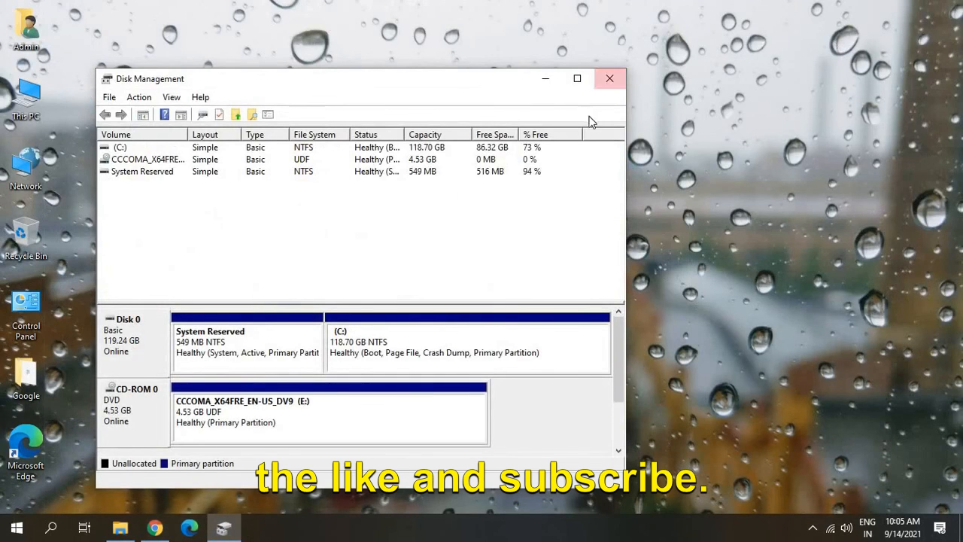
pyautogui.moveTo(601, 112)
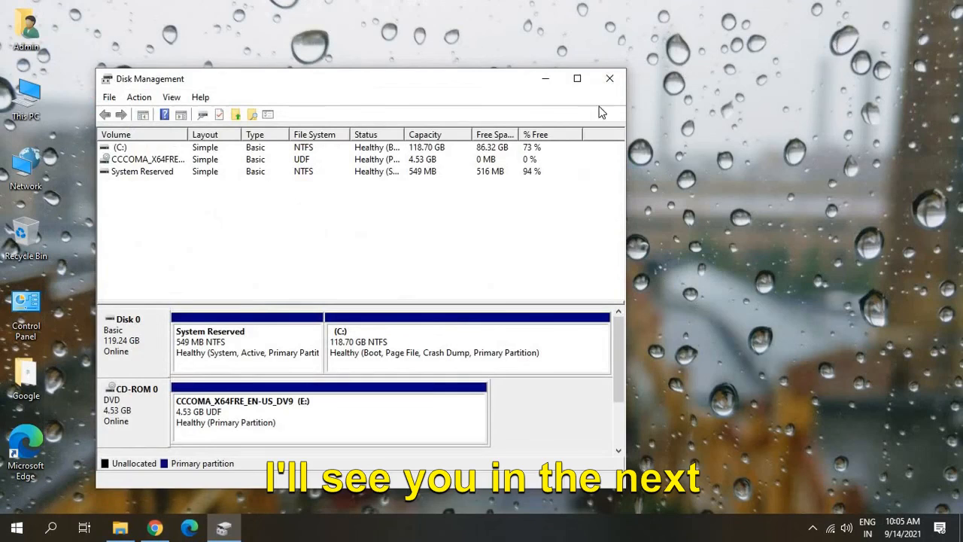
pyautogui.moveTo(610, 79)
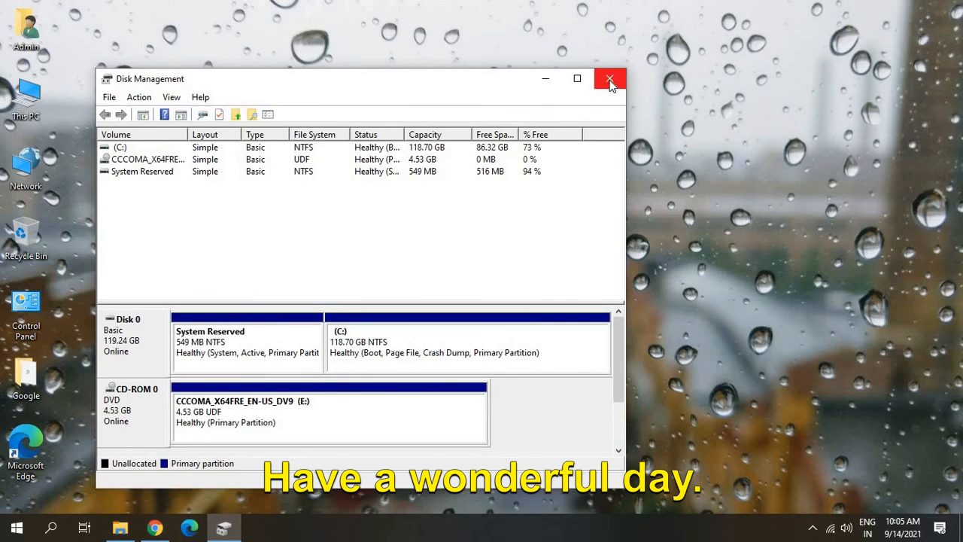